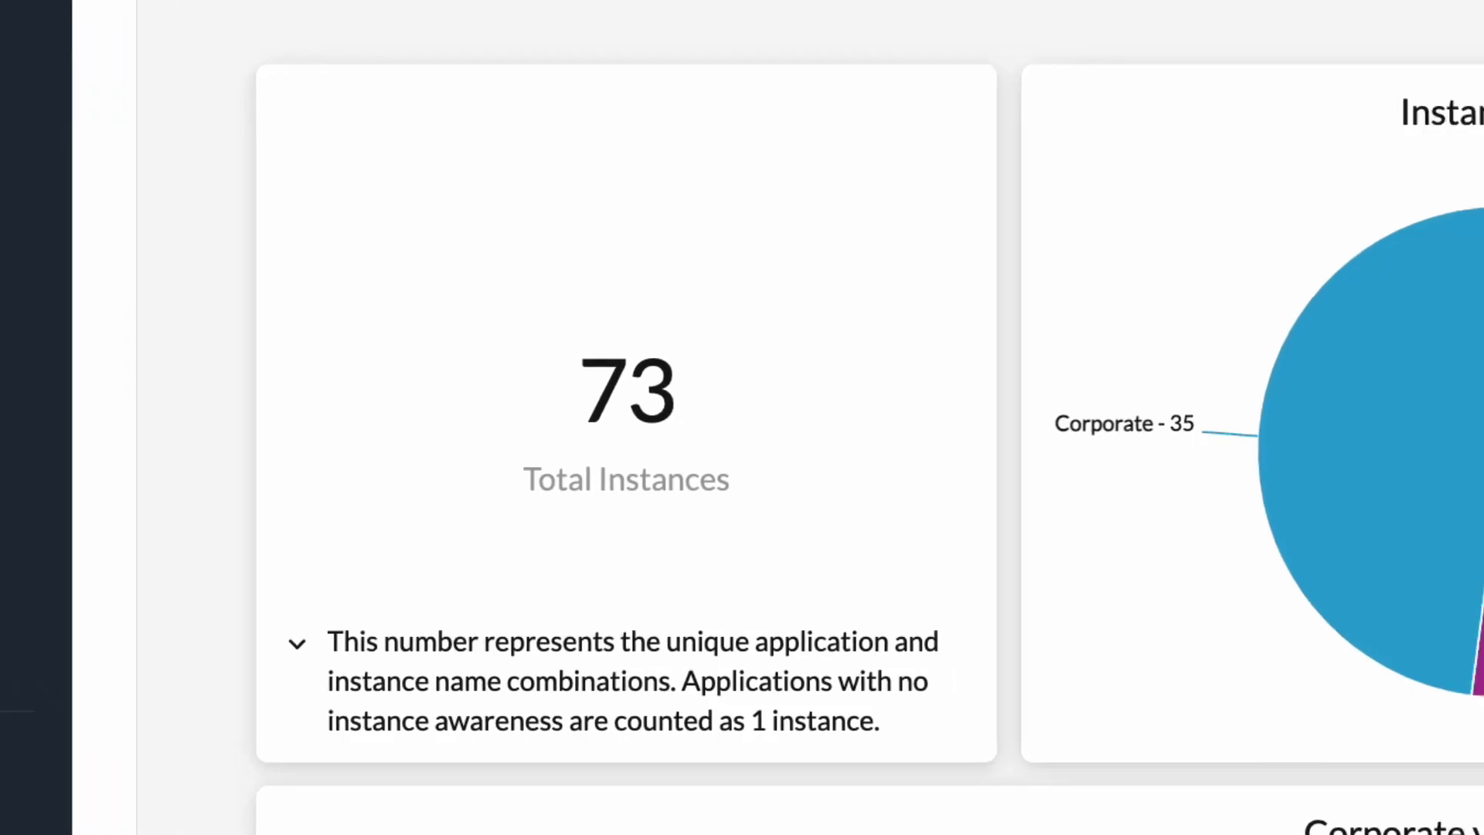
Step: Expand the explanatory note on the Corp. vs. Non-Corp Instance Data Movement chart (70.76% vs 29.24%)
scroll(right, 3)
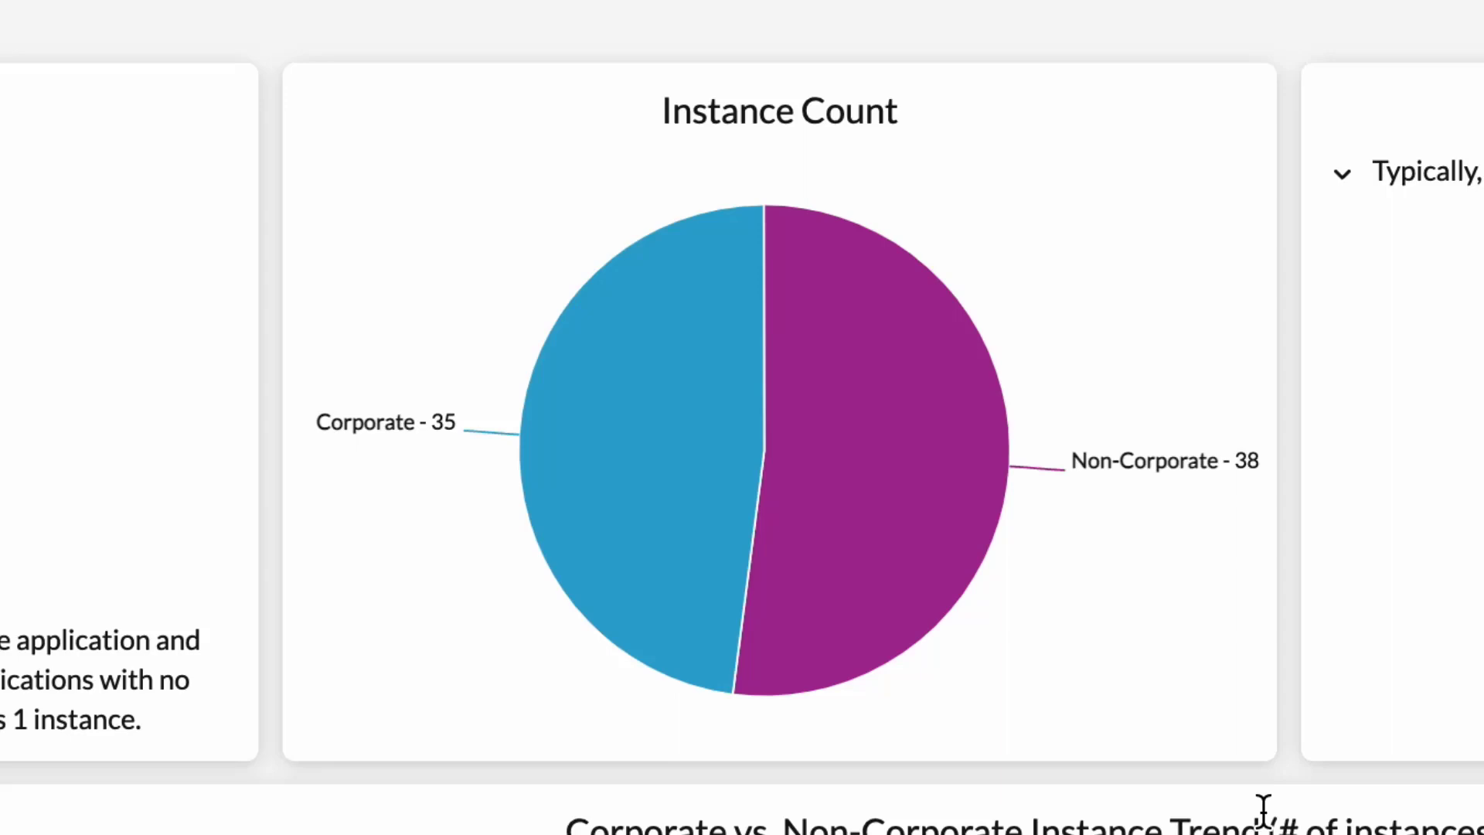
scroll(right, 3)
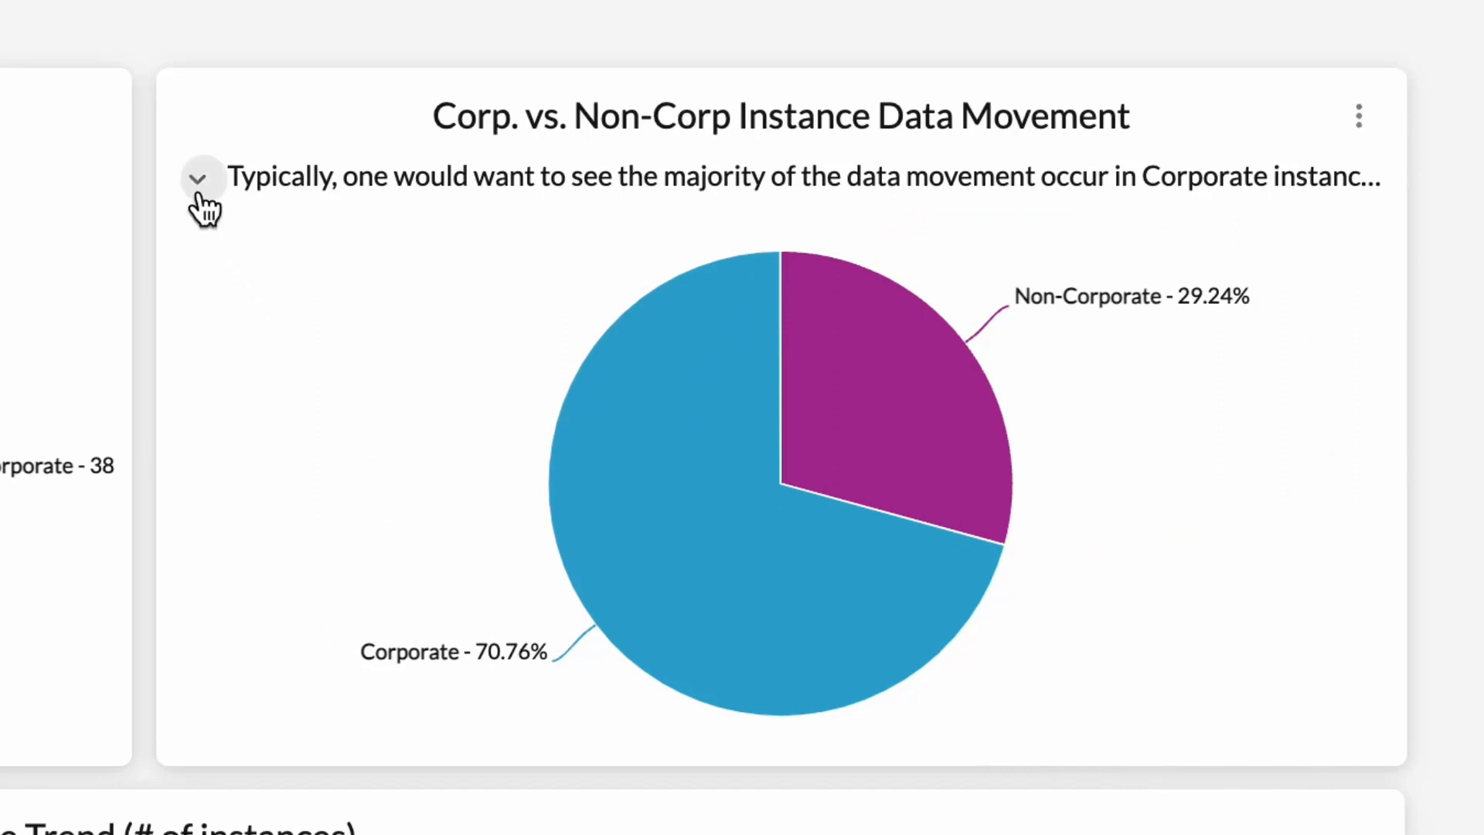
click(203, 179)
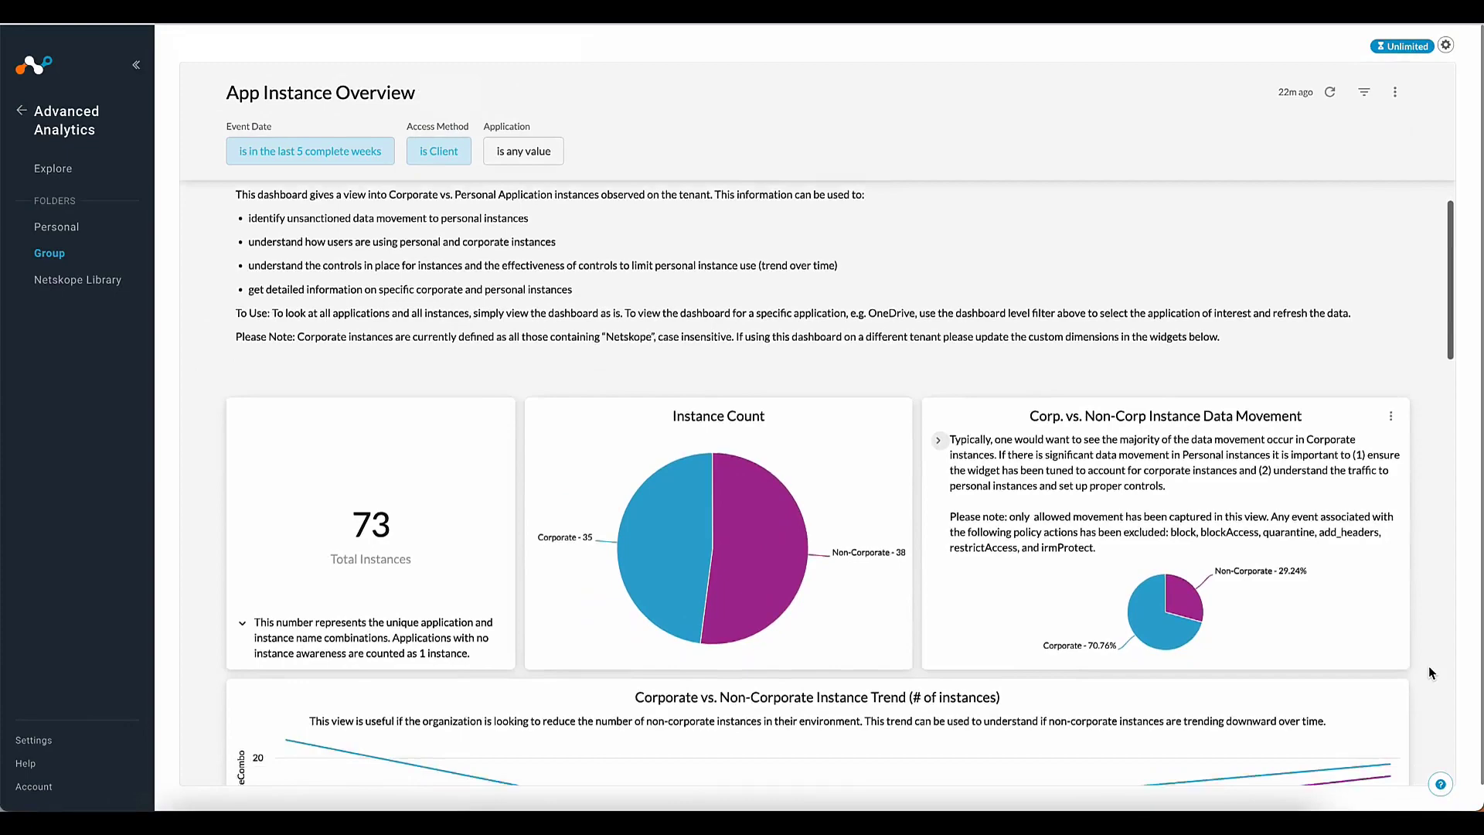
Step: Scroll down past the instance trend to the Users accessing and Data Movement Trend charts
scroll(down, 3)
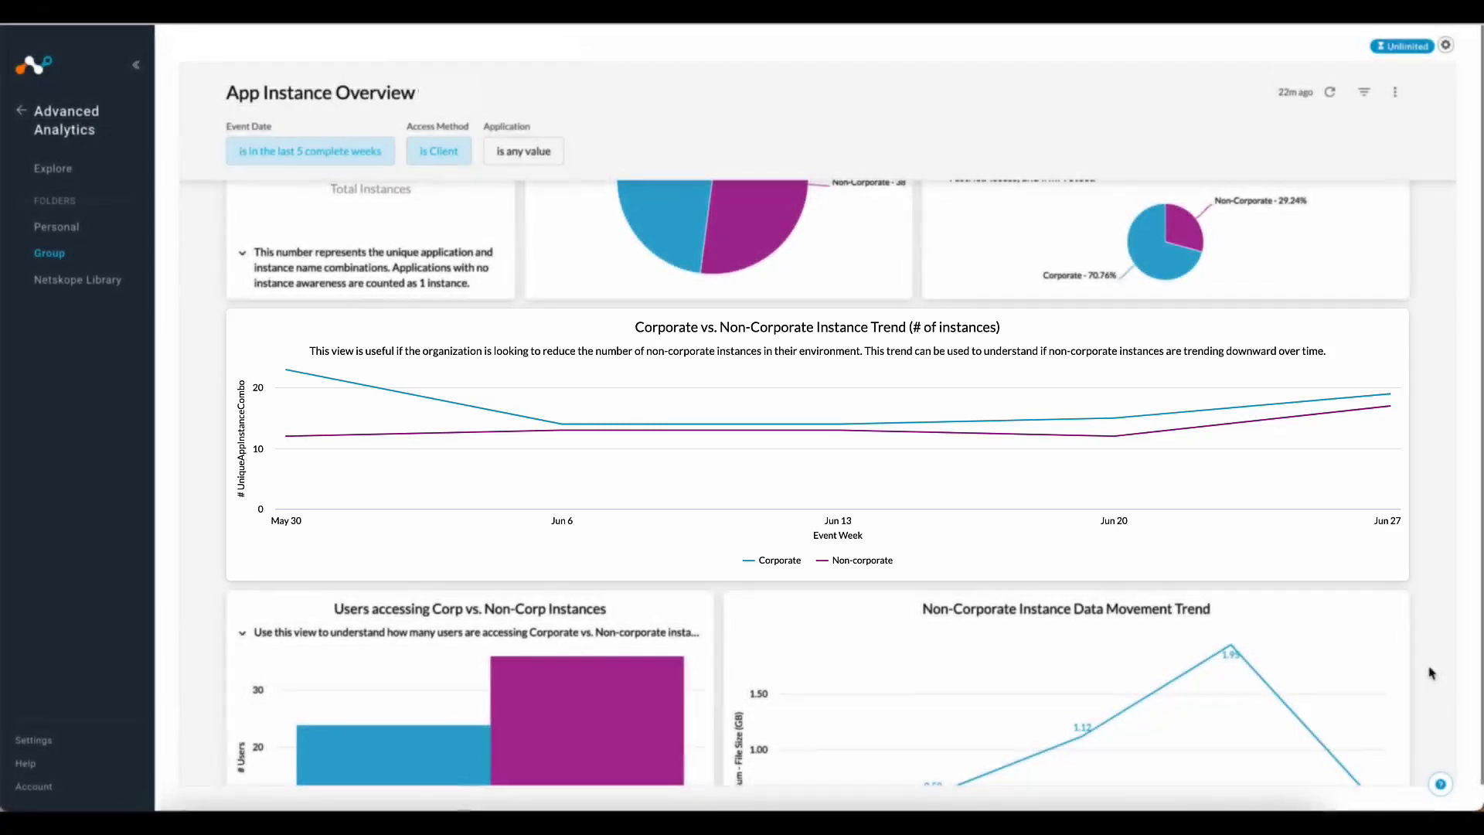
scroll(down, 3)
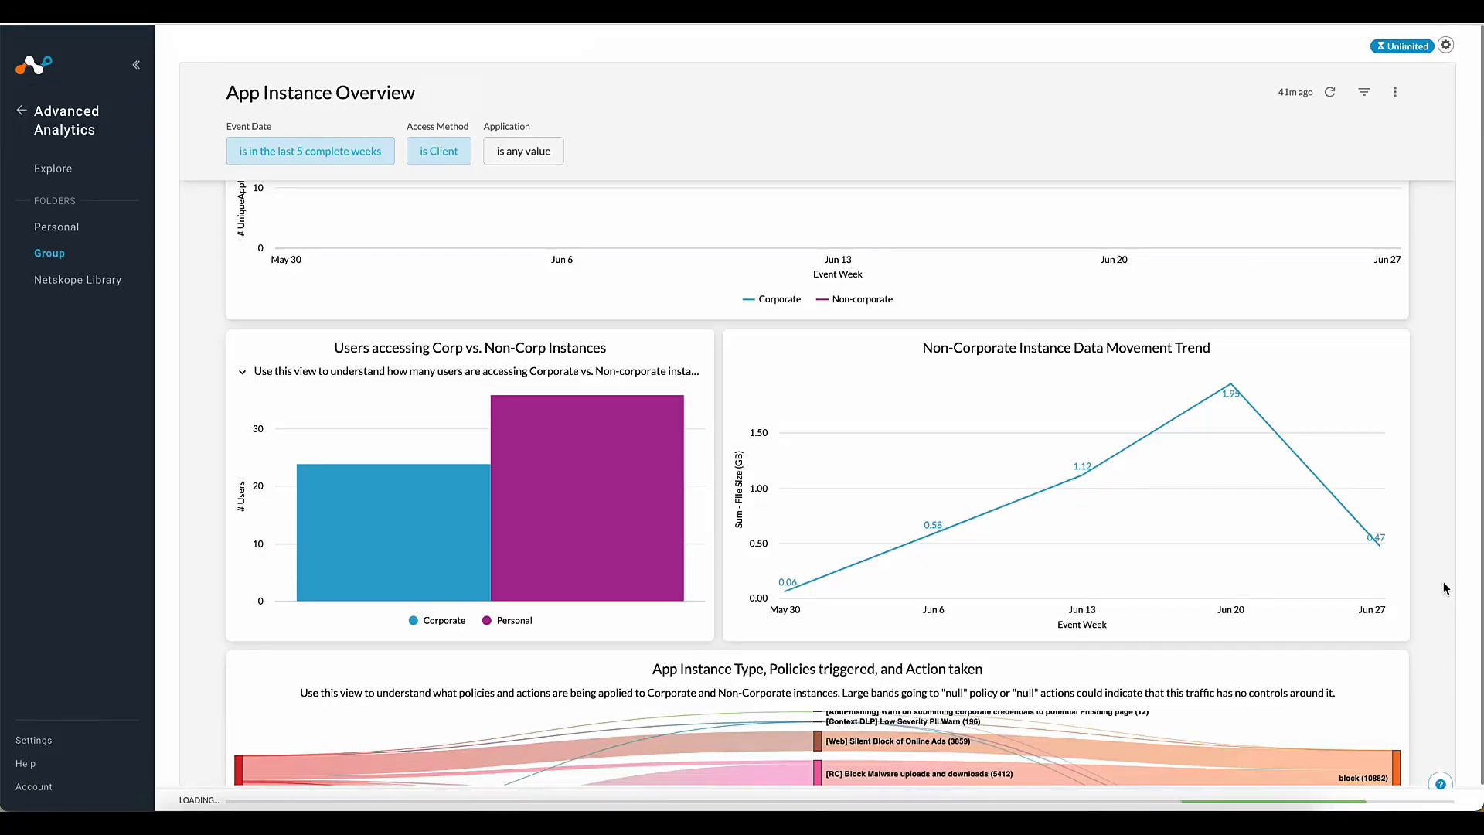
click(1228, 388)
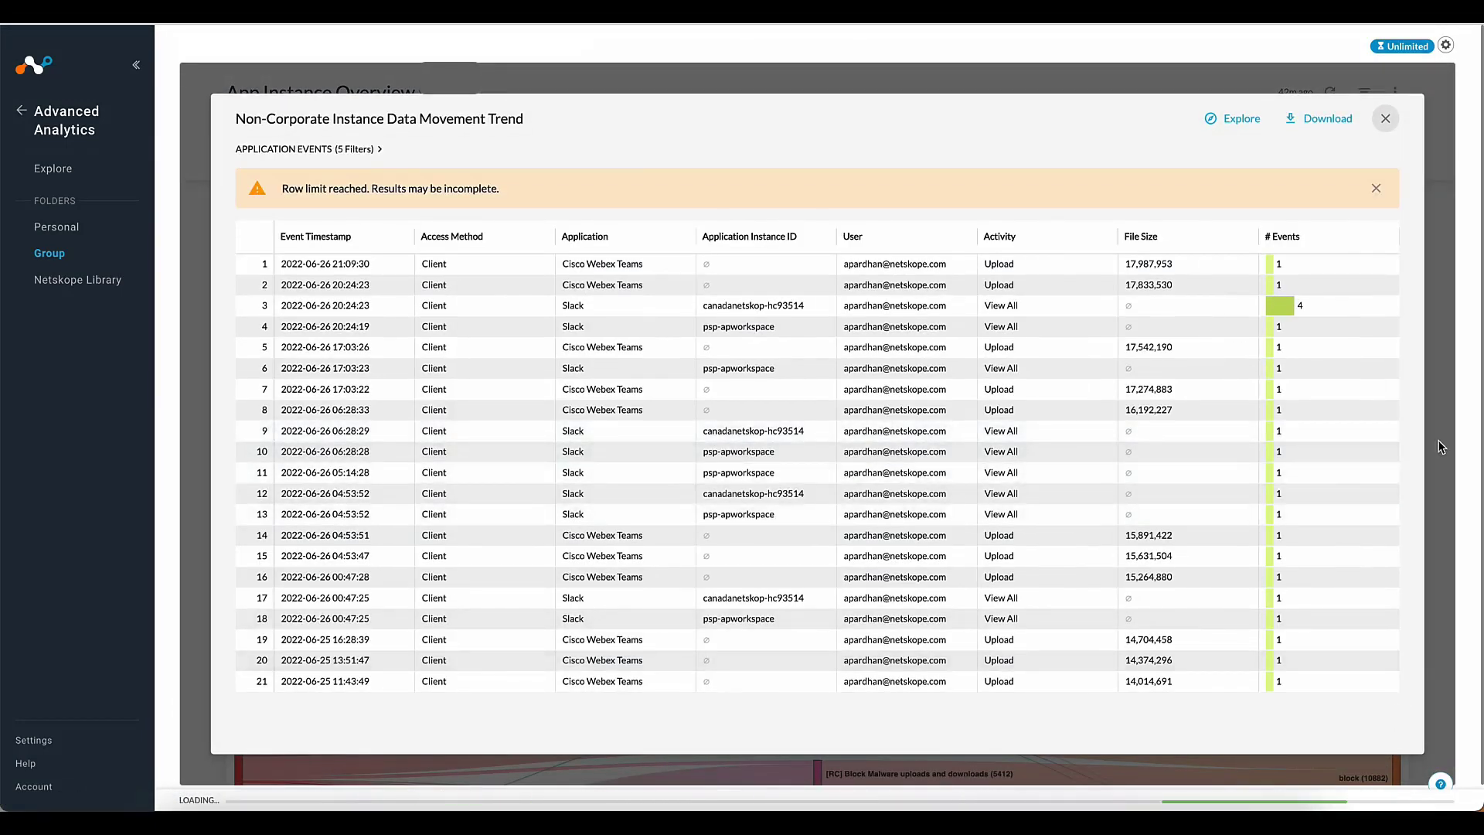
click(1383, 117)
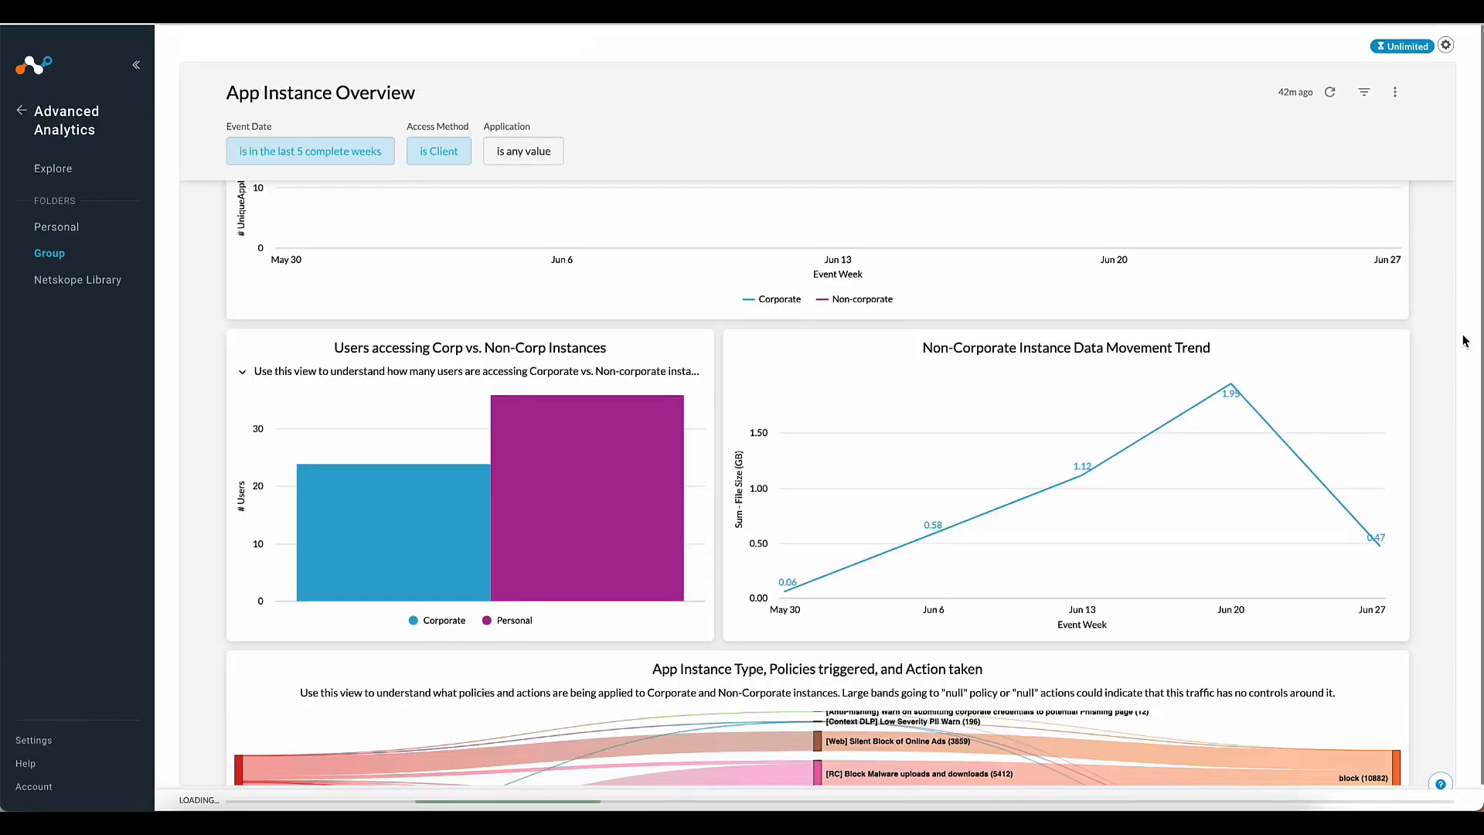
Step: Scroll down to the policies-triggered Sankey chart and the Corporate and Non-Corporate Instances tables
scroll(down, 3)
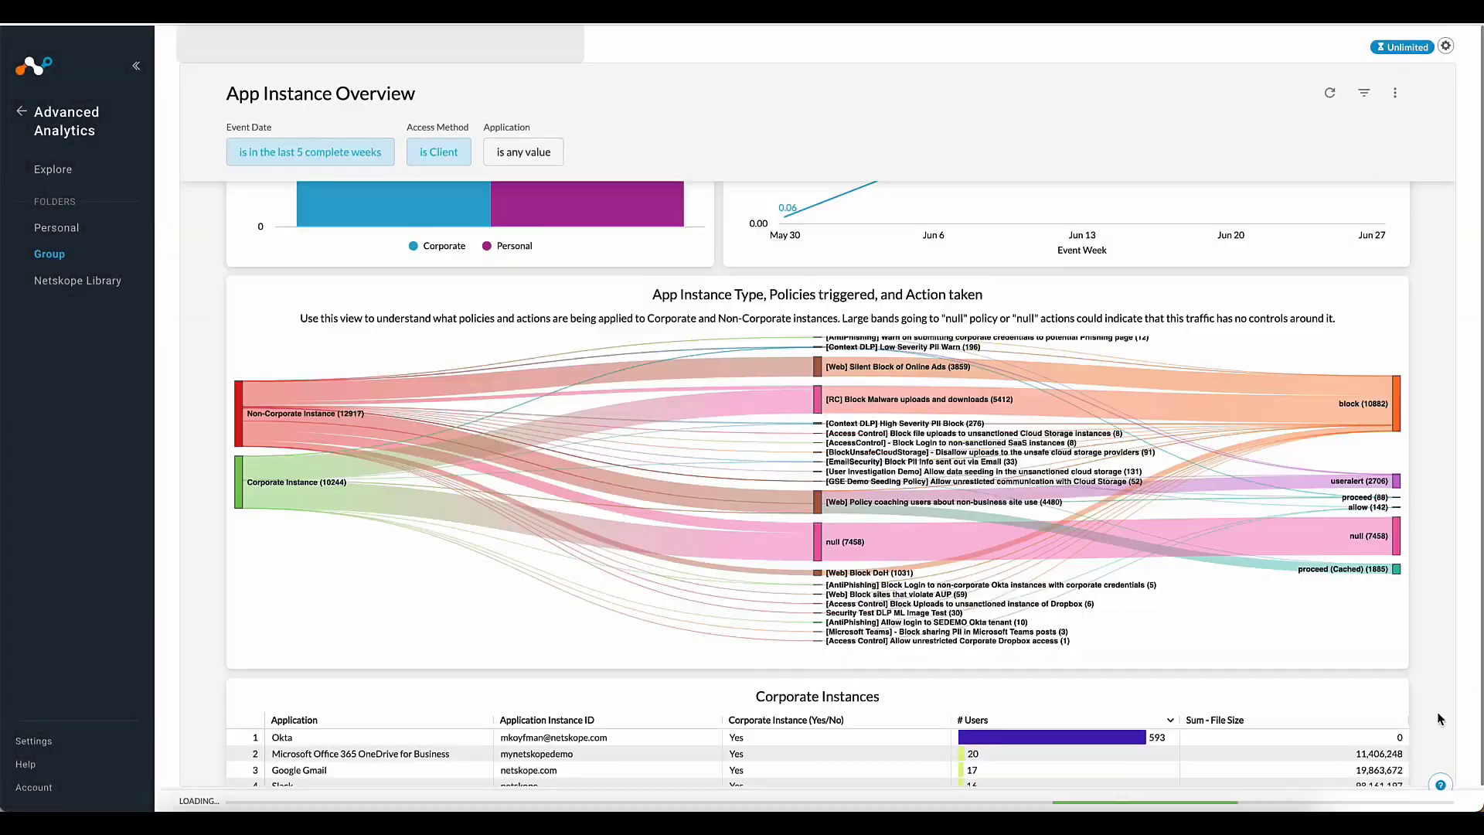
scroll(down, 3)
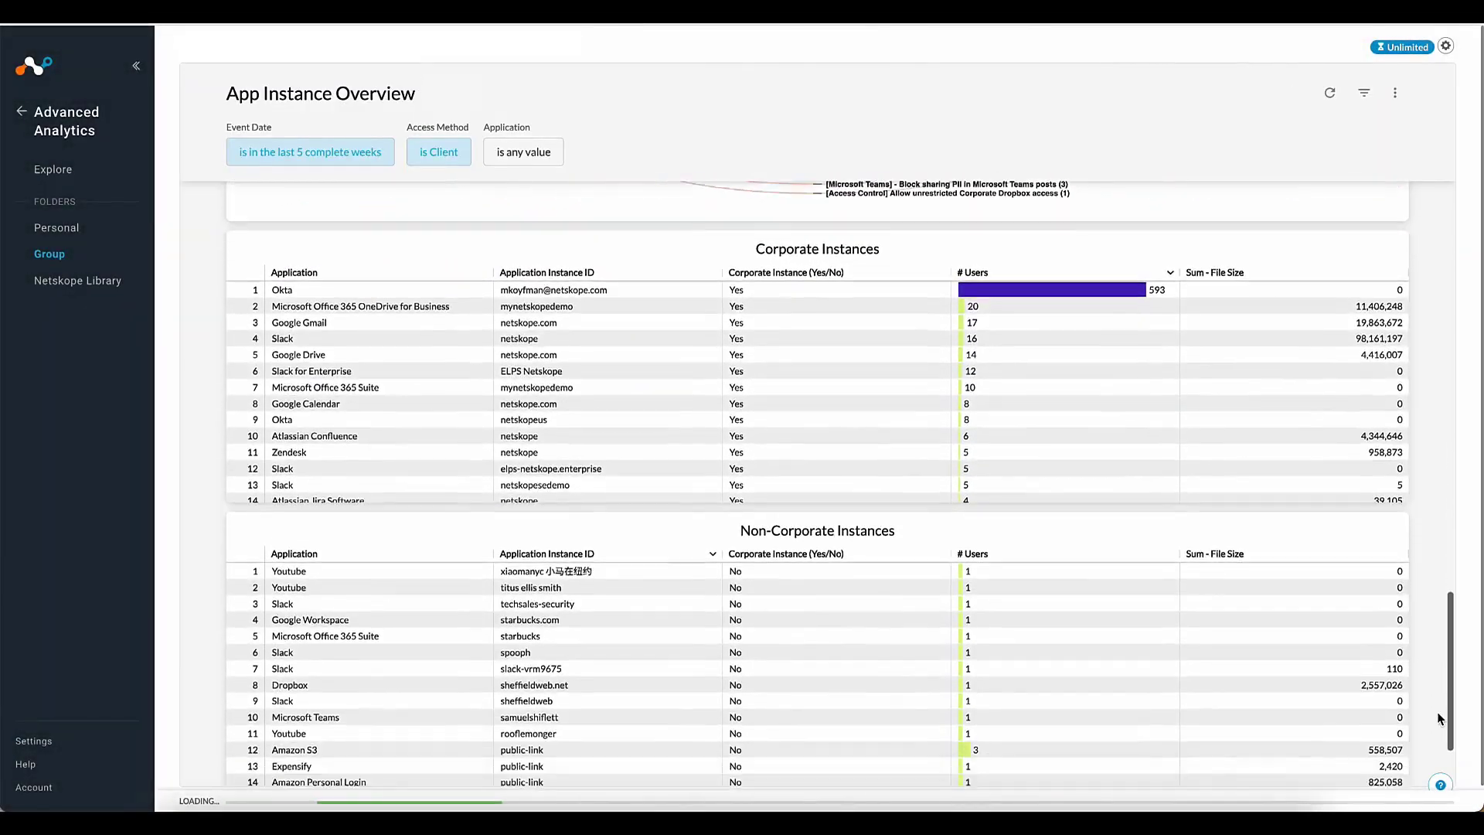